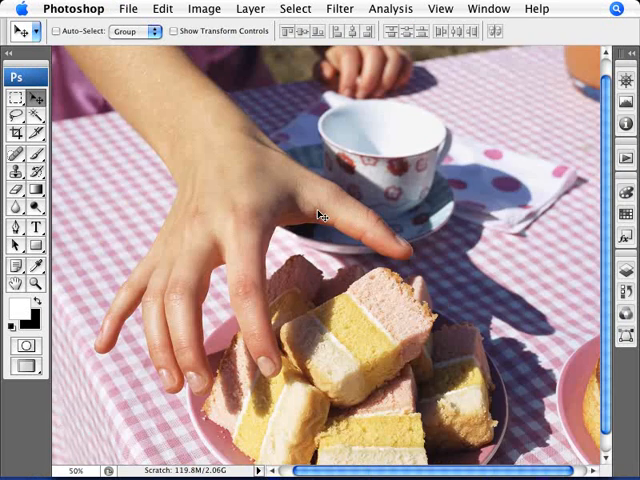
Step: Create a new action named 'Resize for Web' in Default Actions and start recording it
left_click(204, 8)
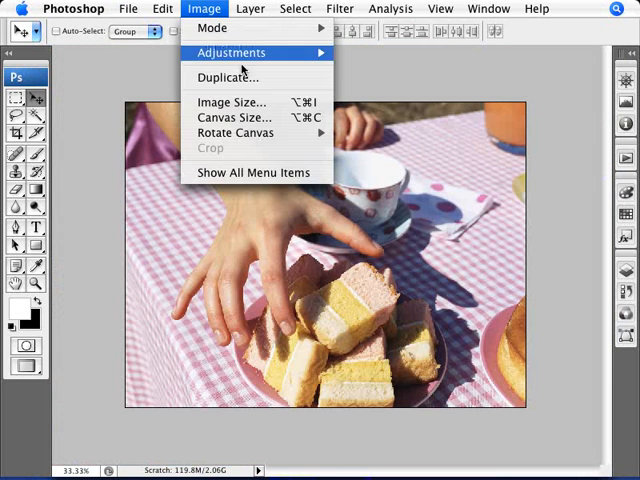
left_click(232, 100)
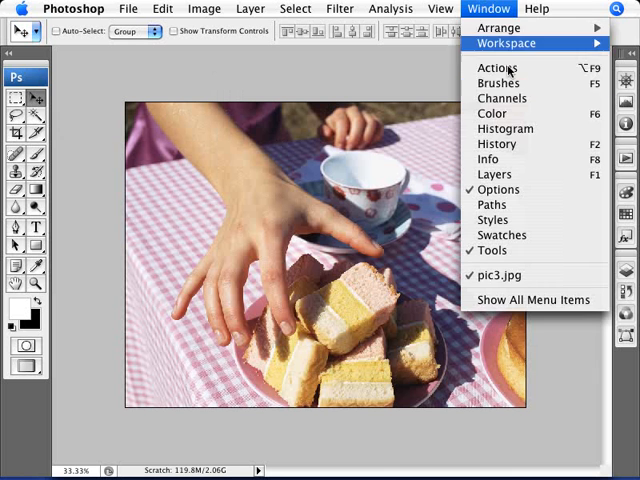
left_click(498, 68)
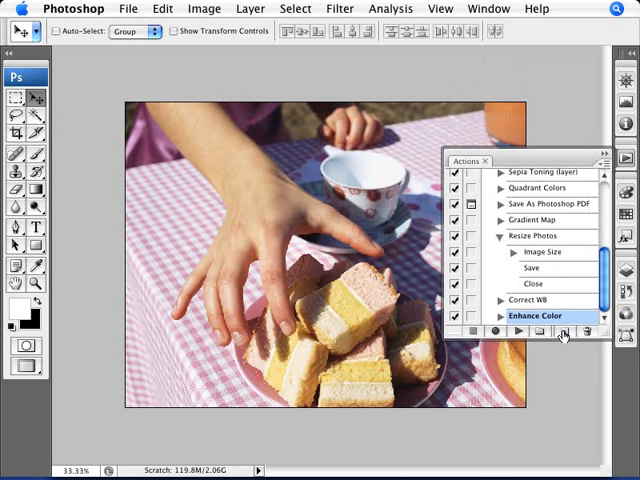
left_click(576, 332)
type("Resize")
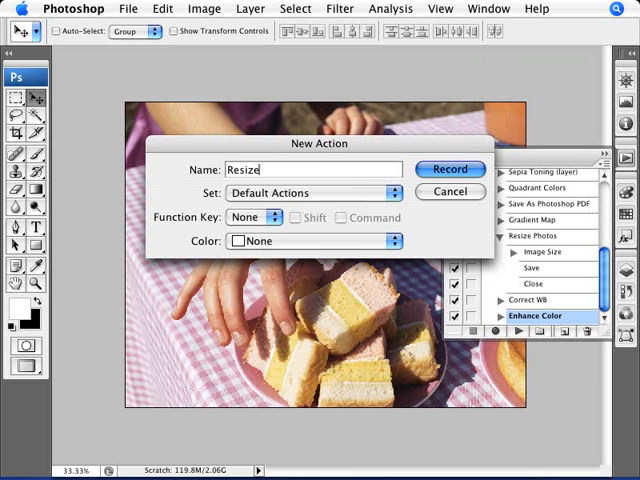
type("for Web")
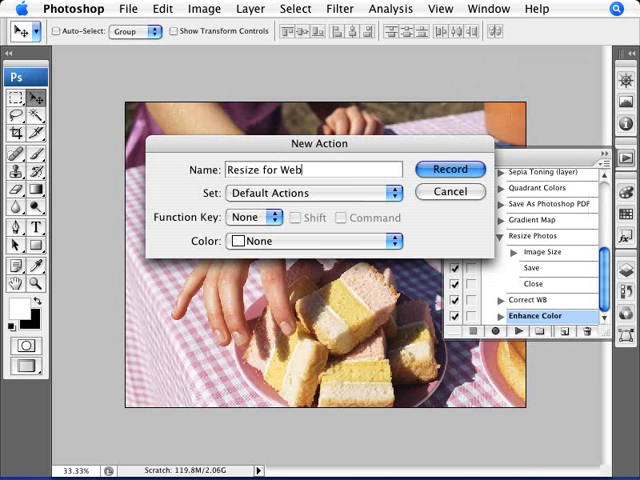
left_click(450, 168)
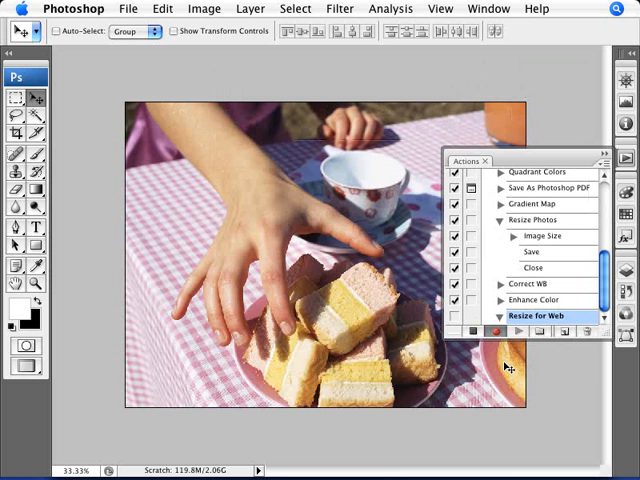
mouse_move(340, 196)
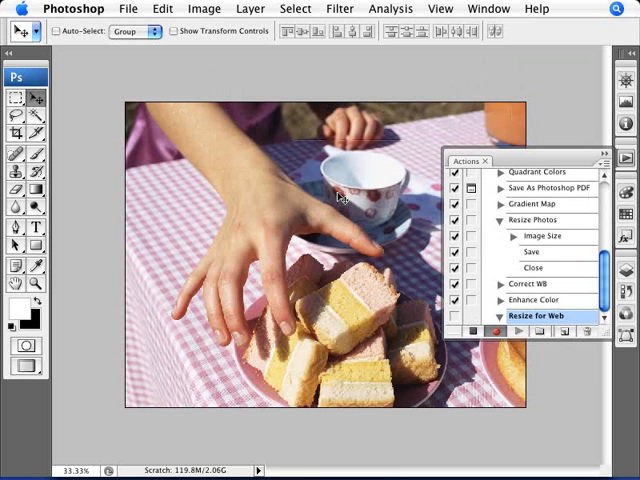
Step: Resize the photo to 800 pixels wide via Image Size, recording it into the action
left_click(204, 8)
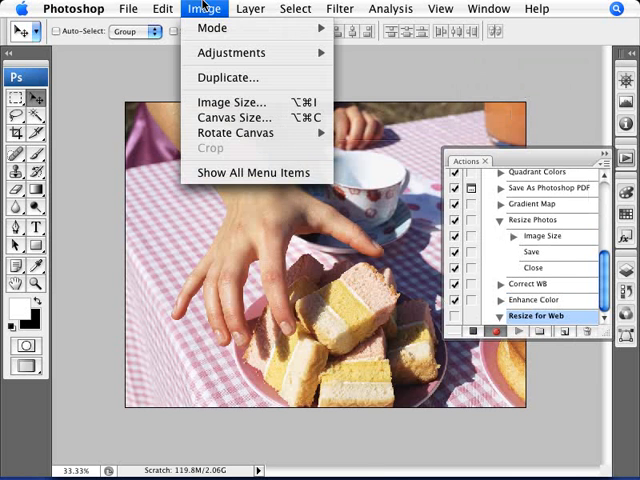
left_click(232, 100)
type("800")
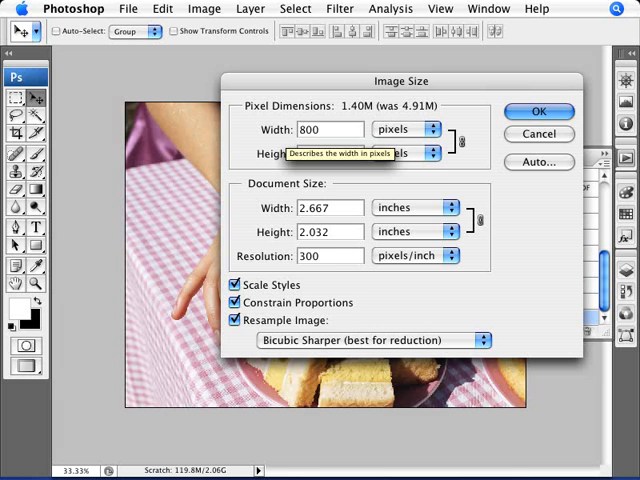
left_click(538, 112)
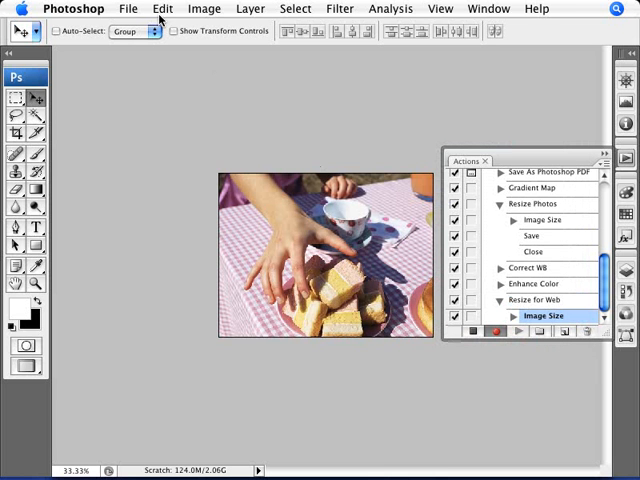
left_click(128, 8)
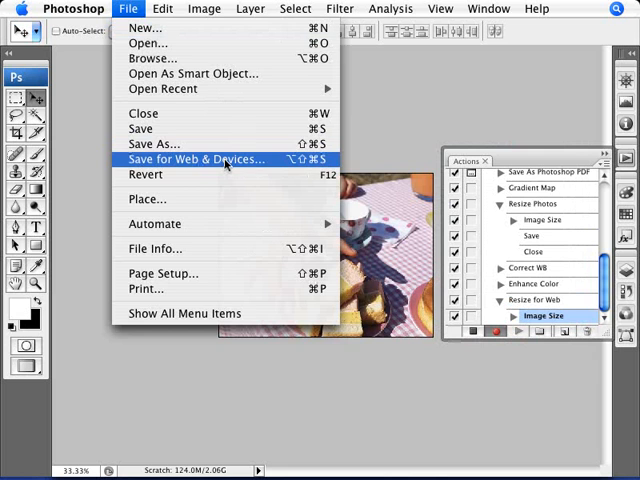
Step: Bring up Save for Web & Devices, previewing the photo as JPEG High at quality 60
left_click(196, 160)
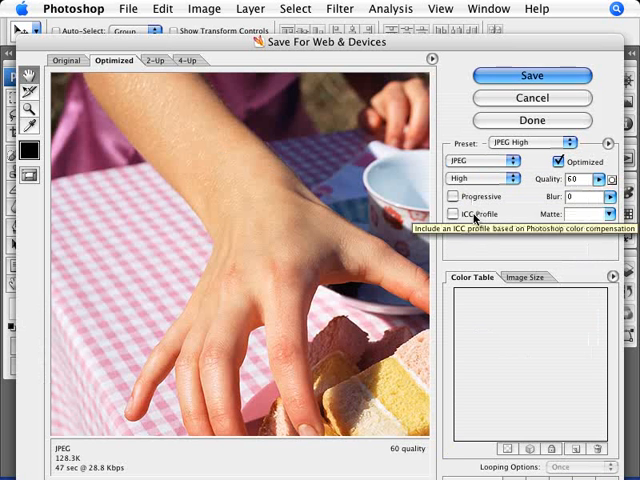
mouse_move(388, 62)
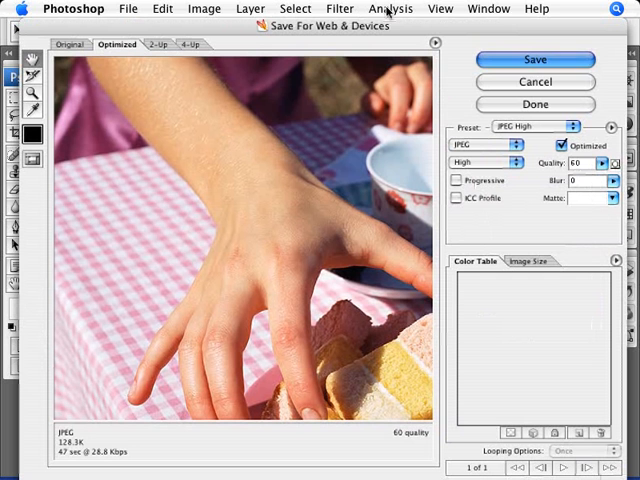
mouse_move(204, 382)
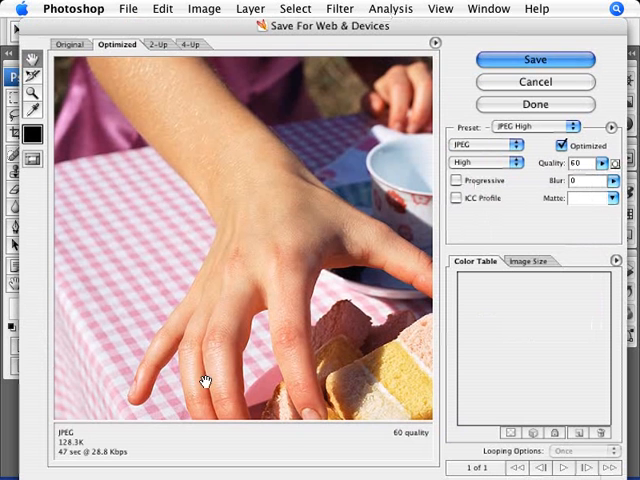
mouse_move(66, 452)
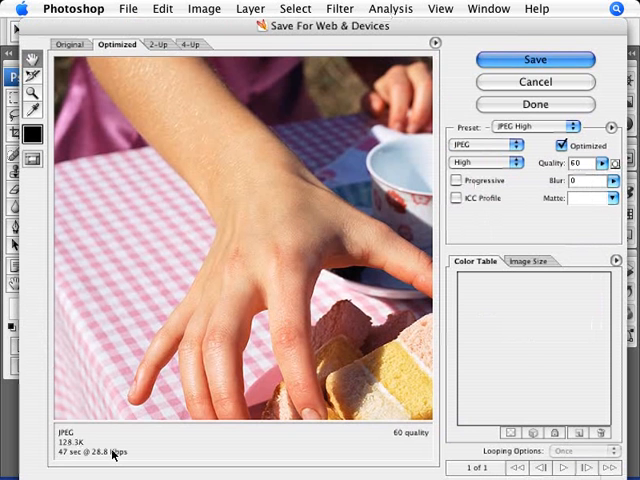
Step: Save the optimized JPEG into a new Desktop folder named 'resized pictures'
left_click(534, 60)
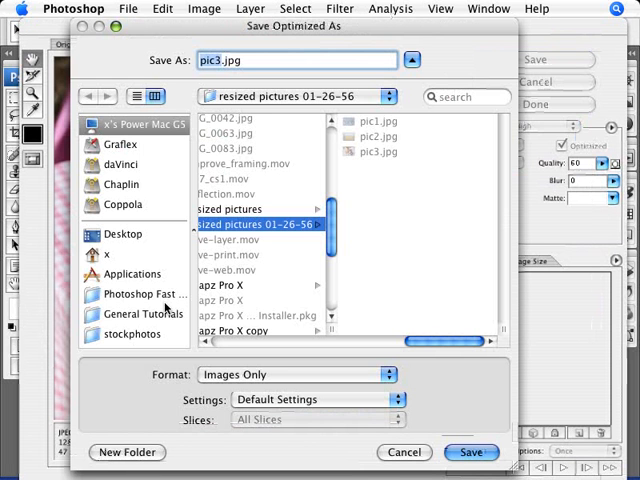
left_click(122, 232)
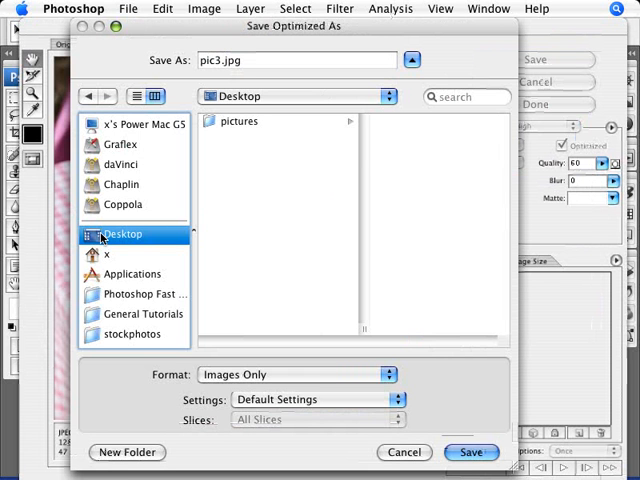
left_click(126, 452)
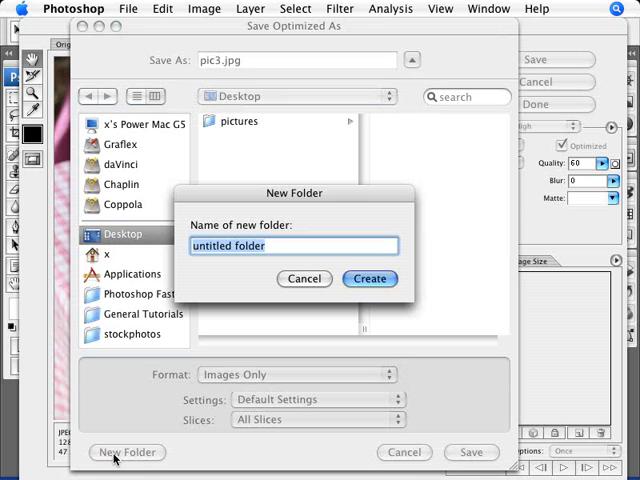
mouse_move(208, 376)
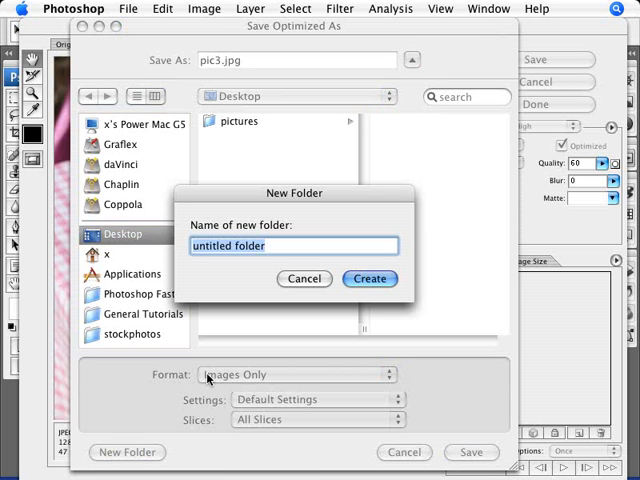
type("resized")
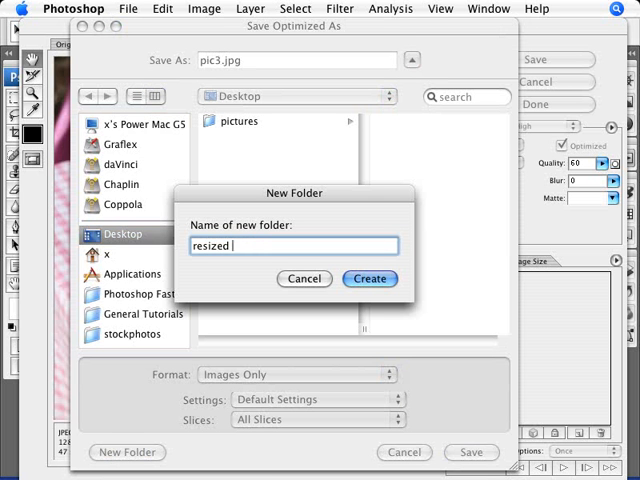
type("pictures")
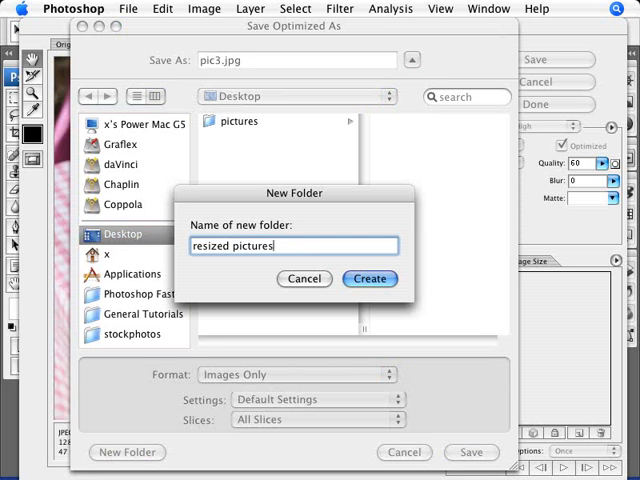
left_click(368, 280)
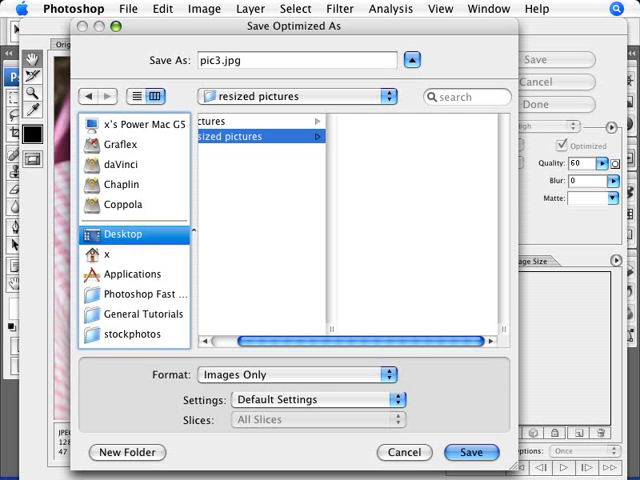
left_click(472, 452)
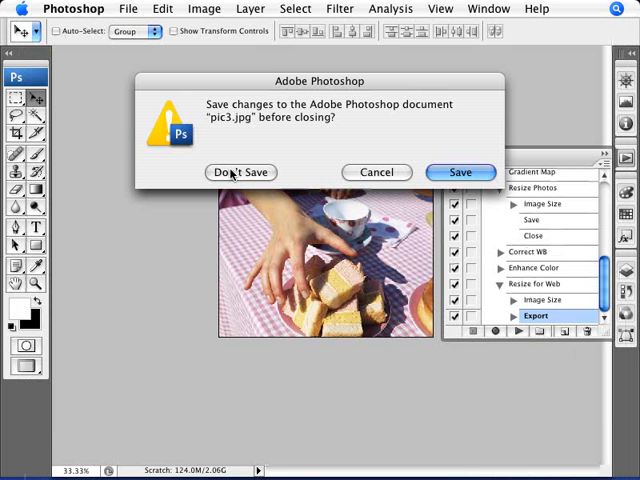
Step: Close pic3.jpg without saving, then check the 'resized pictures' folder in Finder is empty
left_click(240, 172)
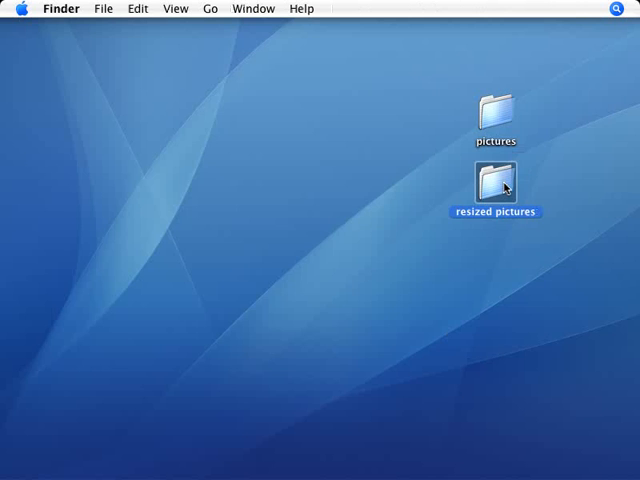
double_click(496, 184)
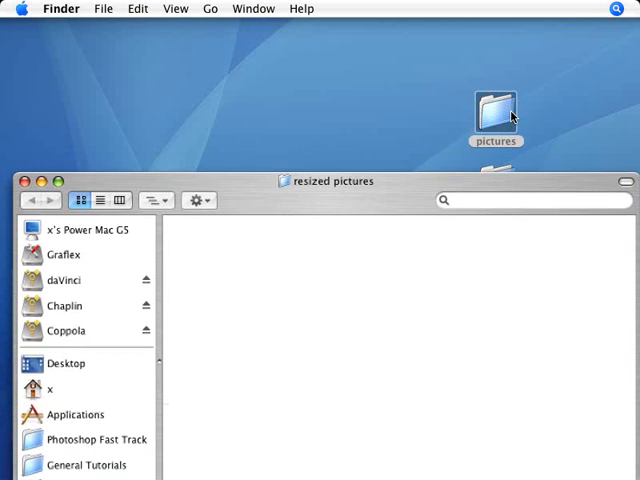
double_click(496, 104)
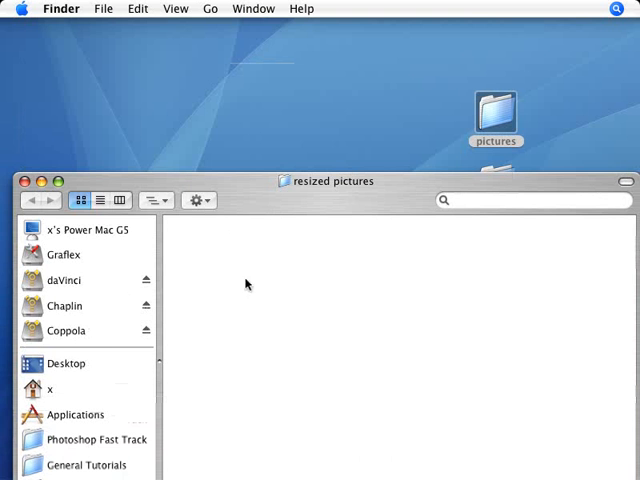
mouse_move(122, 176)
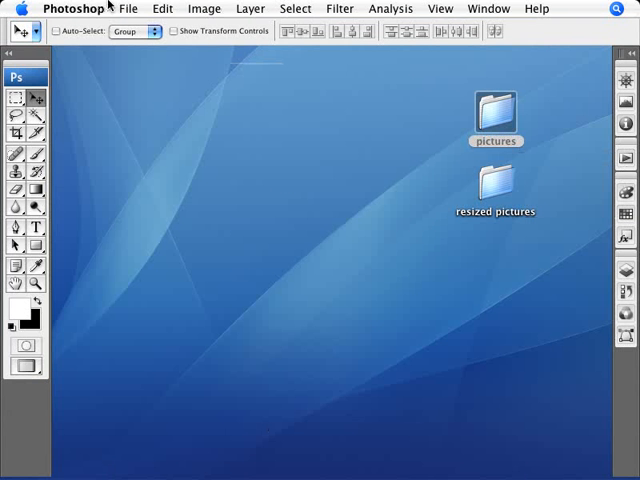
Step: Set the Batch source folder to Desktop/pictures
left_click(128, 8)
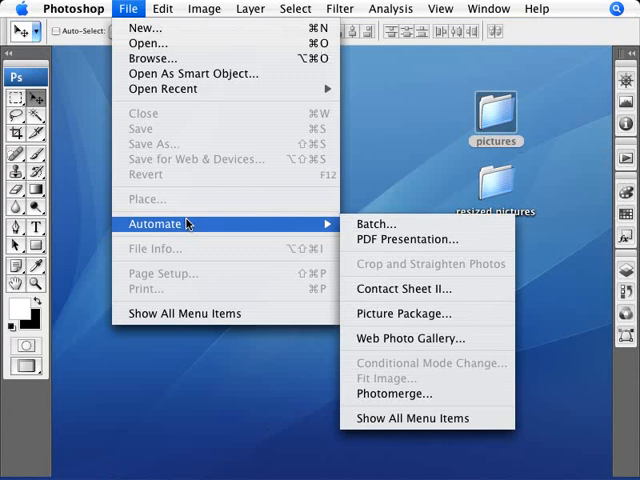
left_click(376, 224)
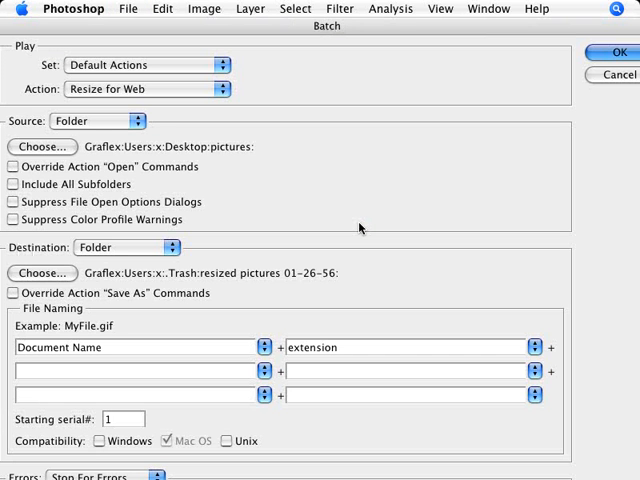
left_click(96, 120)
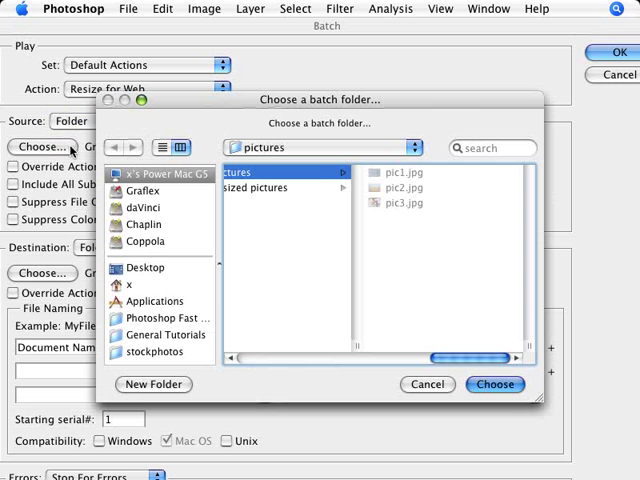
left_click(146, 268)
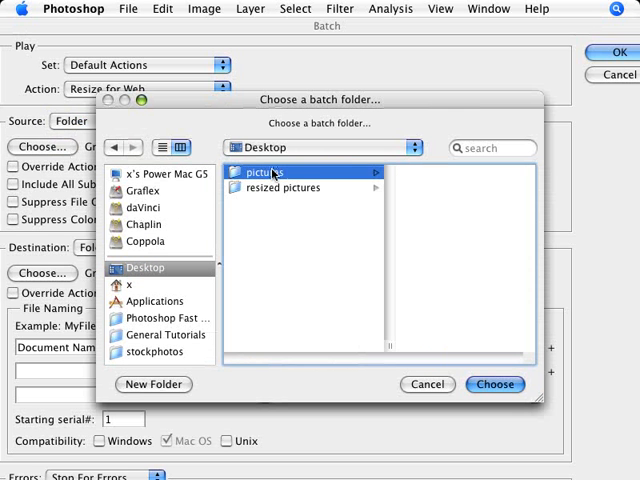
double_click(272, 172)
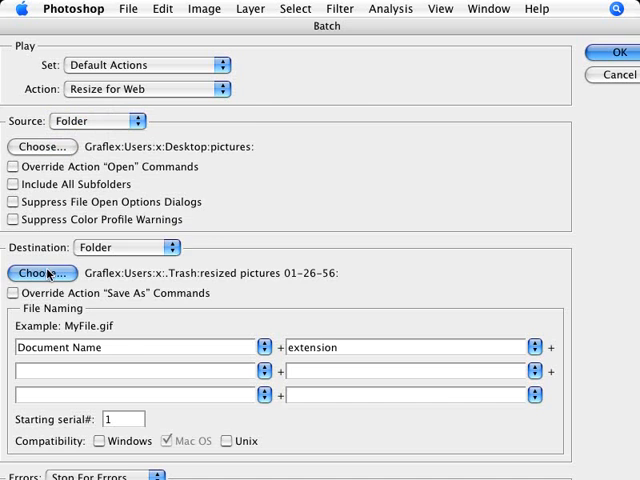
Step: Set the Batch destination folder to Desktop/resized pictures
left_click(42, 272)
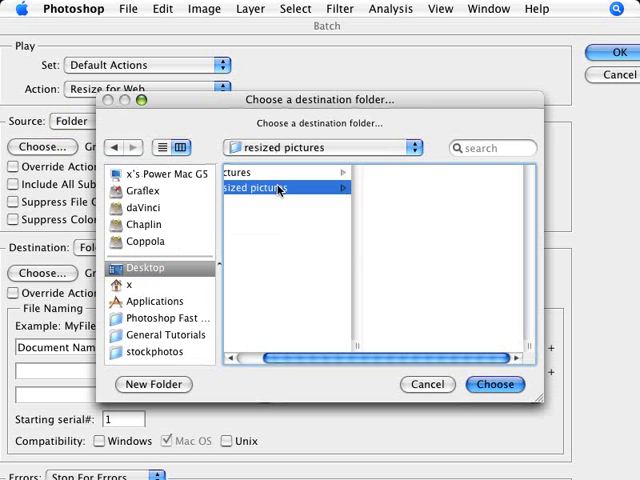
mouse_move(420, 324)
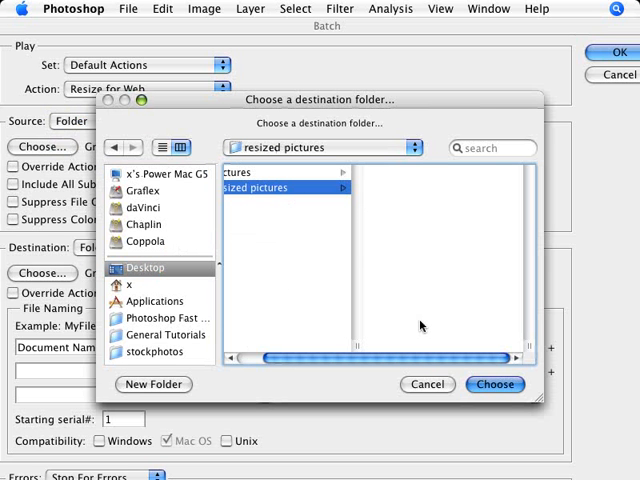
left_click(494, 384)
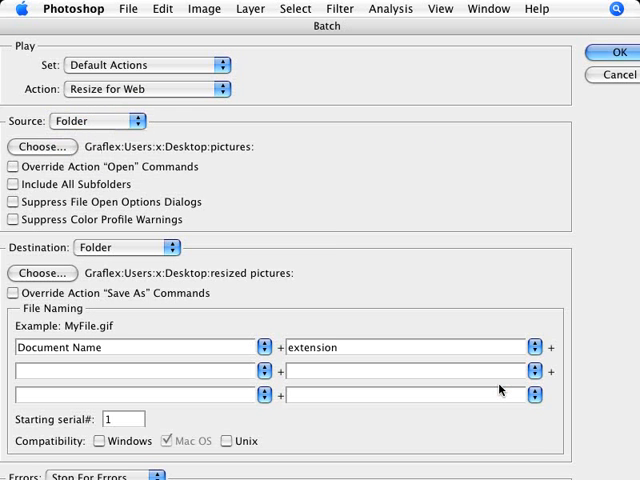
mouse_move(340, 250)
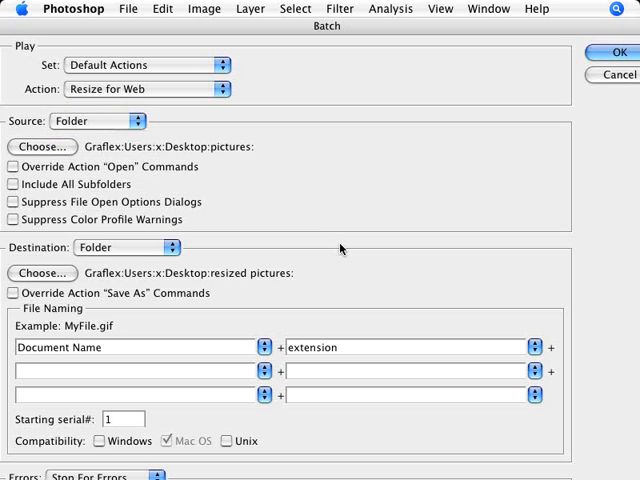
mouse_move(170, 146)
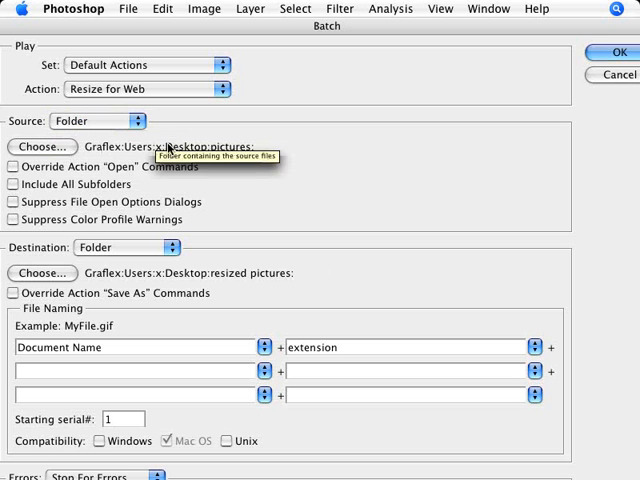
mouse_move(98, 120)
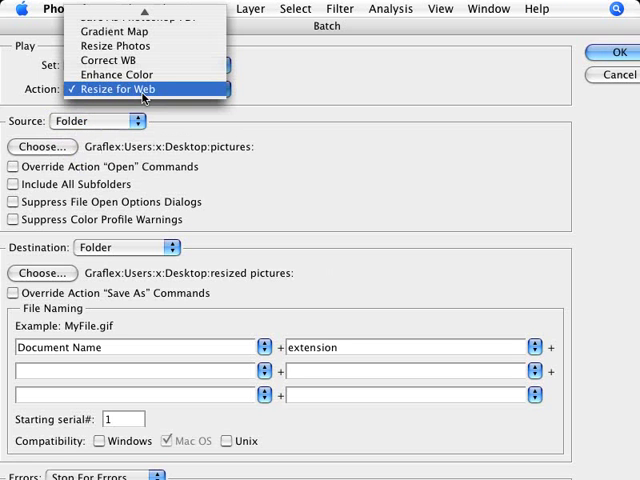
Step: Run the batch with the Resize for Web action on the pictures folder
left_click(144, 90)
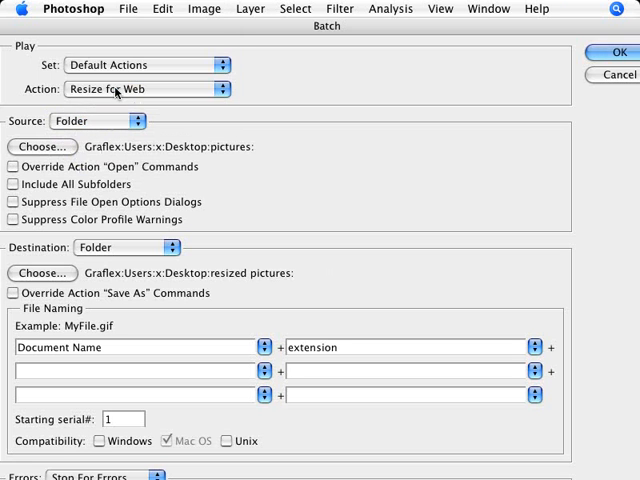
mouse_move(122, 160)
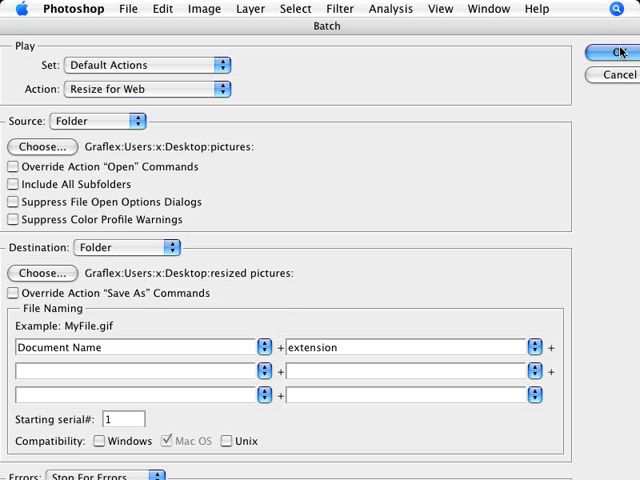
left_click(616, 52)
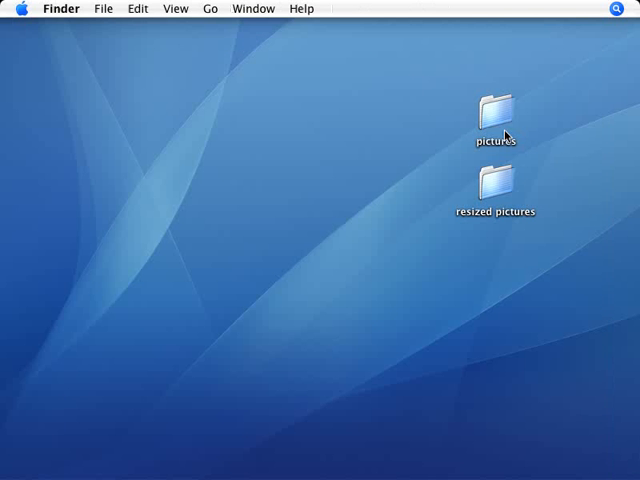
mouse_move(498, 190)
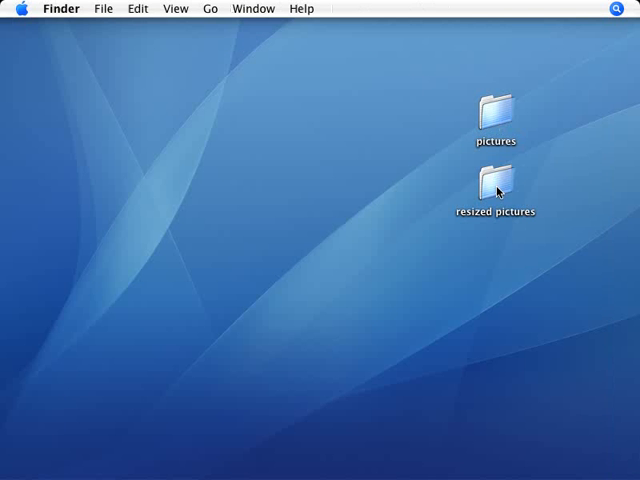
Step: Open a resized hay bale photo and confirm its image size is 800 by 535 pixels
double_click(496, 184)
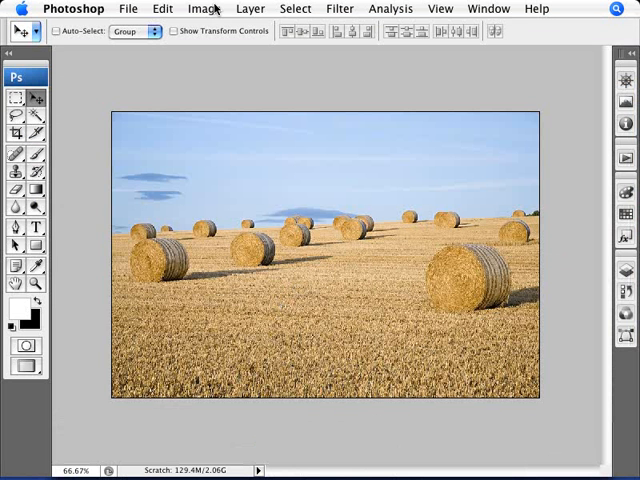
left_click(204, 8)
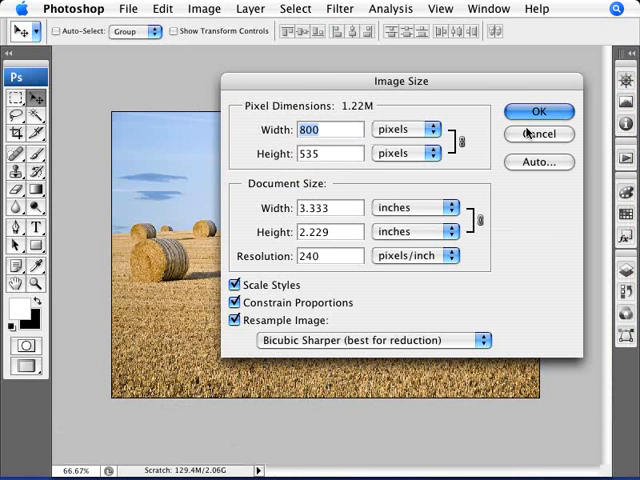
left_click(538, 112)
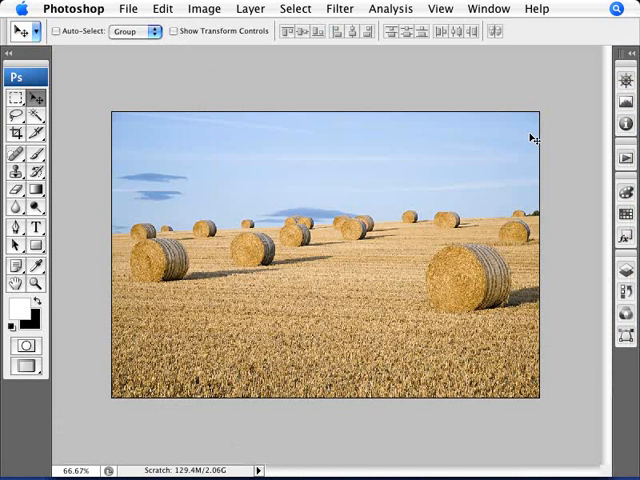